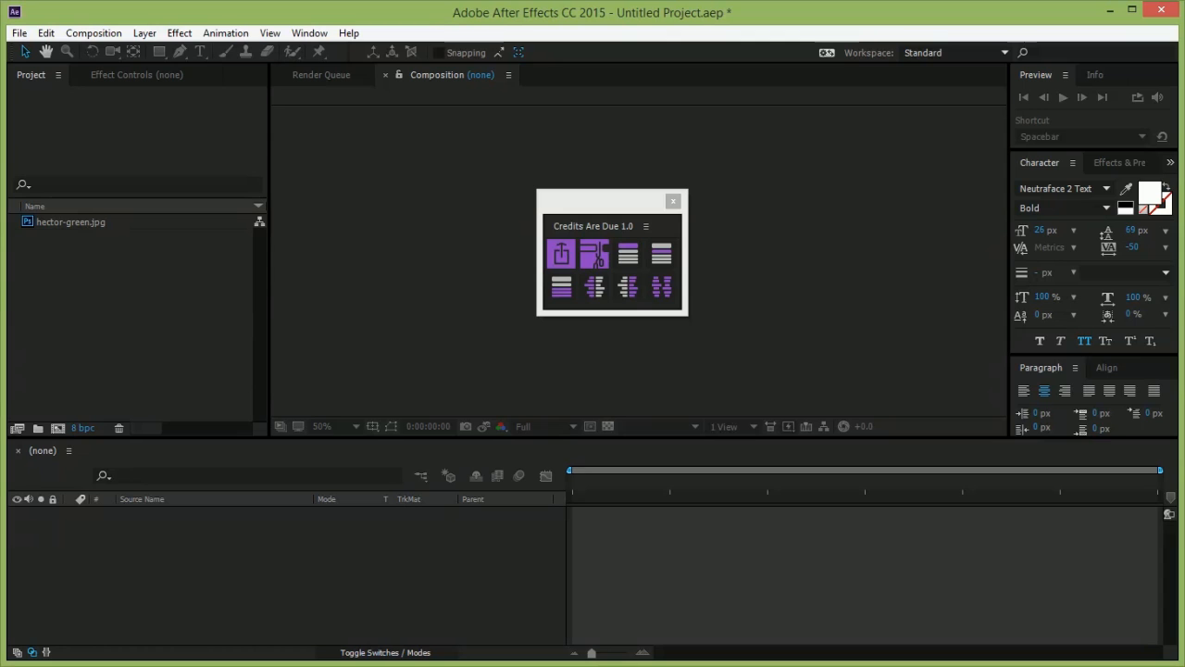
mouse_move(896, 570)
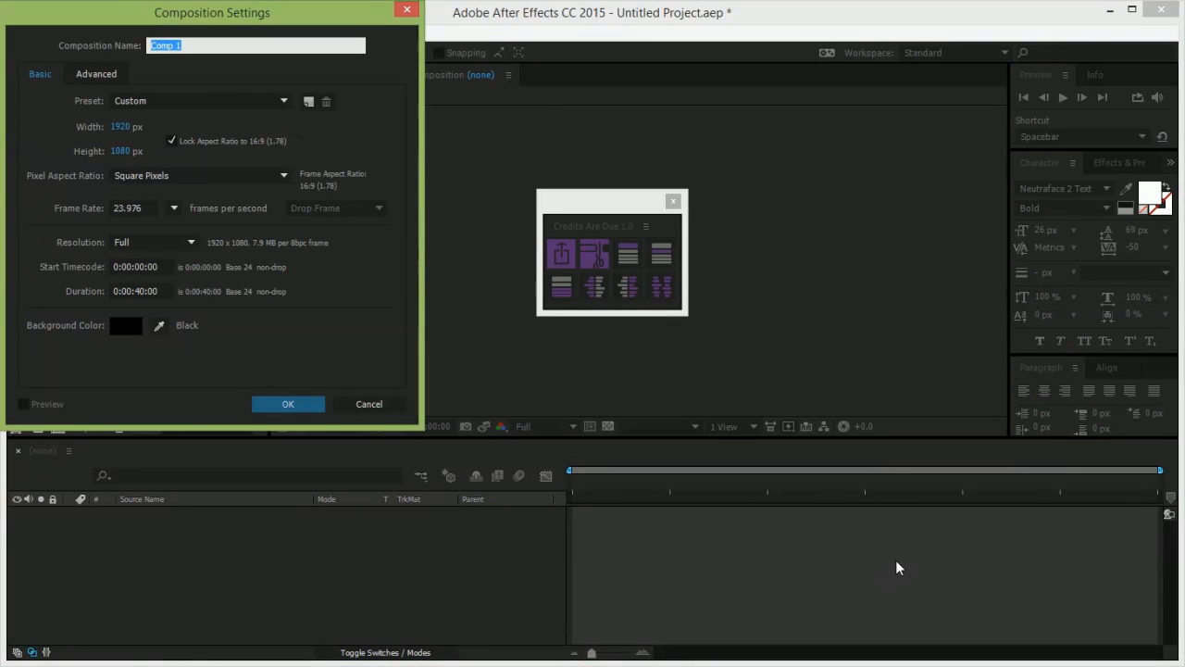
- Name the new 1920×1080, 40-second credits composition 'Scroll' and confirm it
type("Scro")
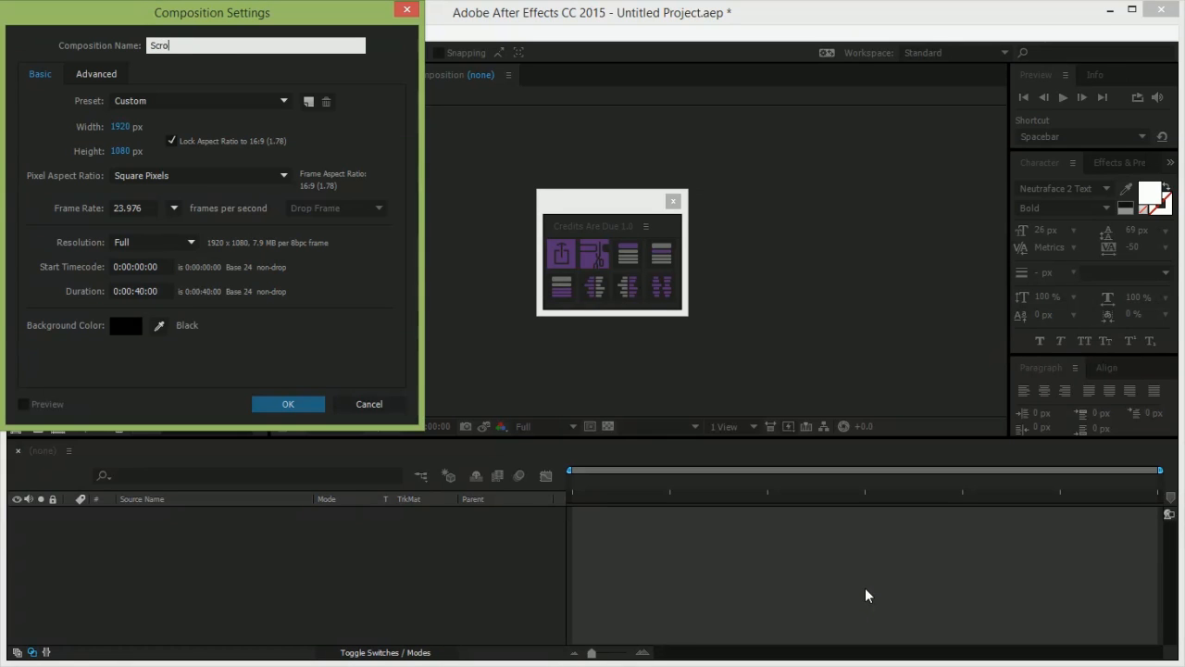
left_click(288, 404)
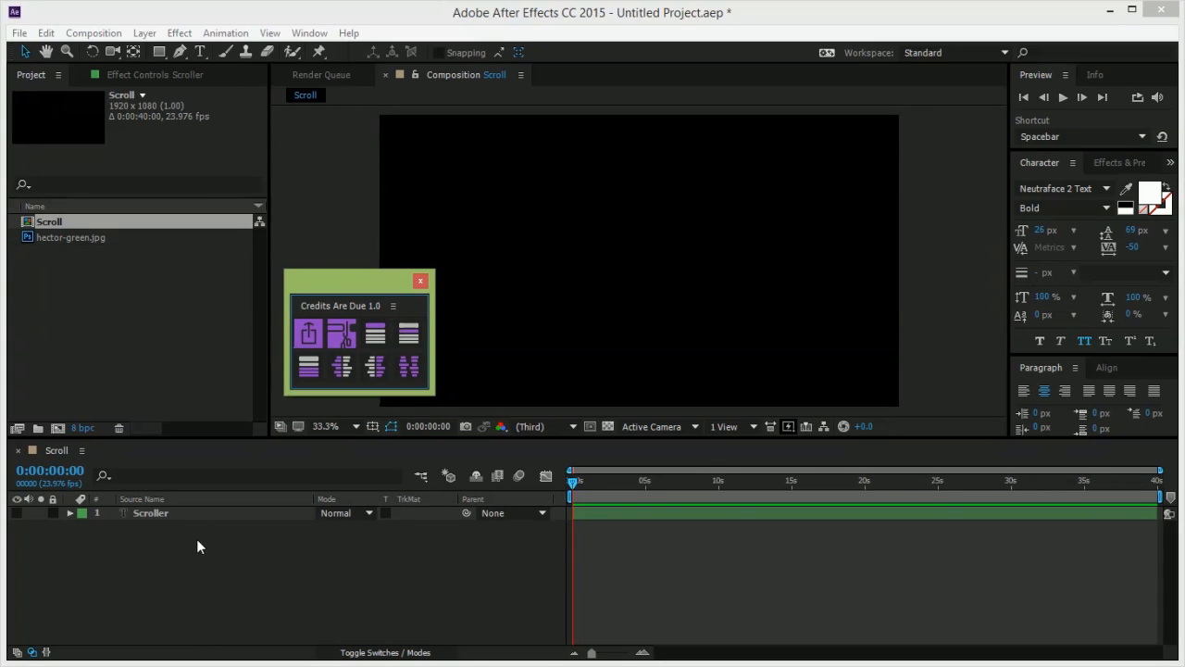
- Add header, subhead, body, three-part multicolumn and left/right column rows to the Scroller
left_click(151, 74)
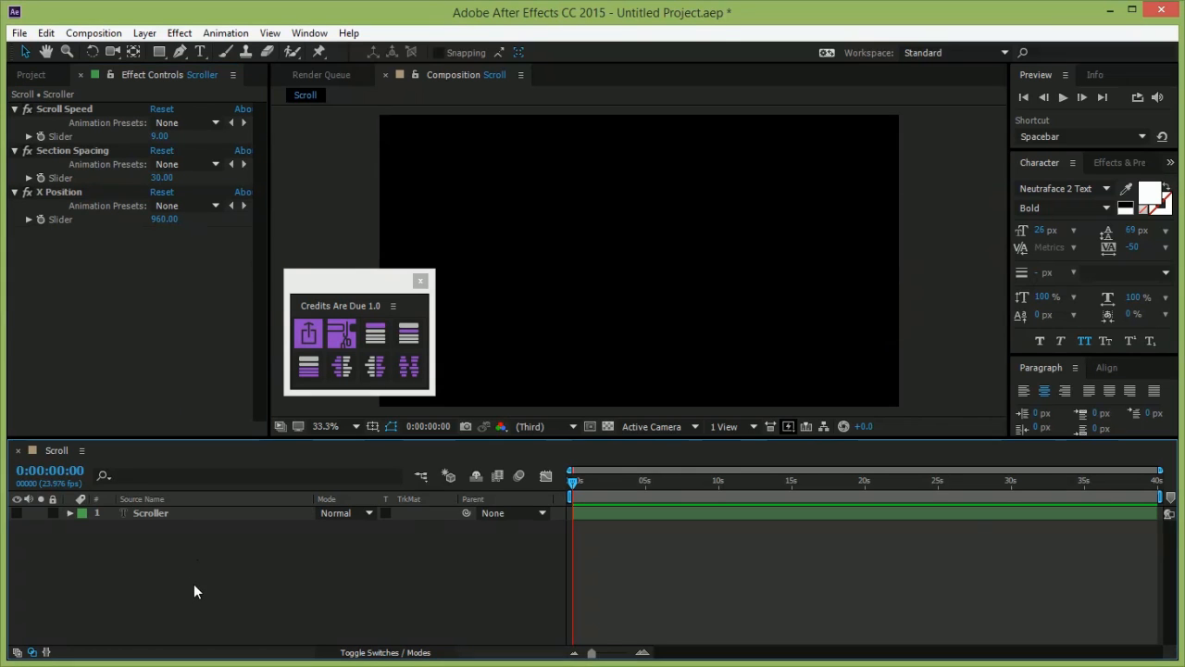
left_click(408, 333)
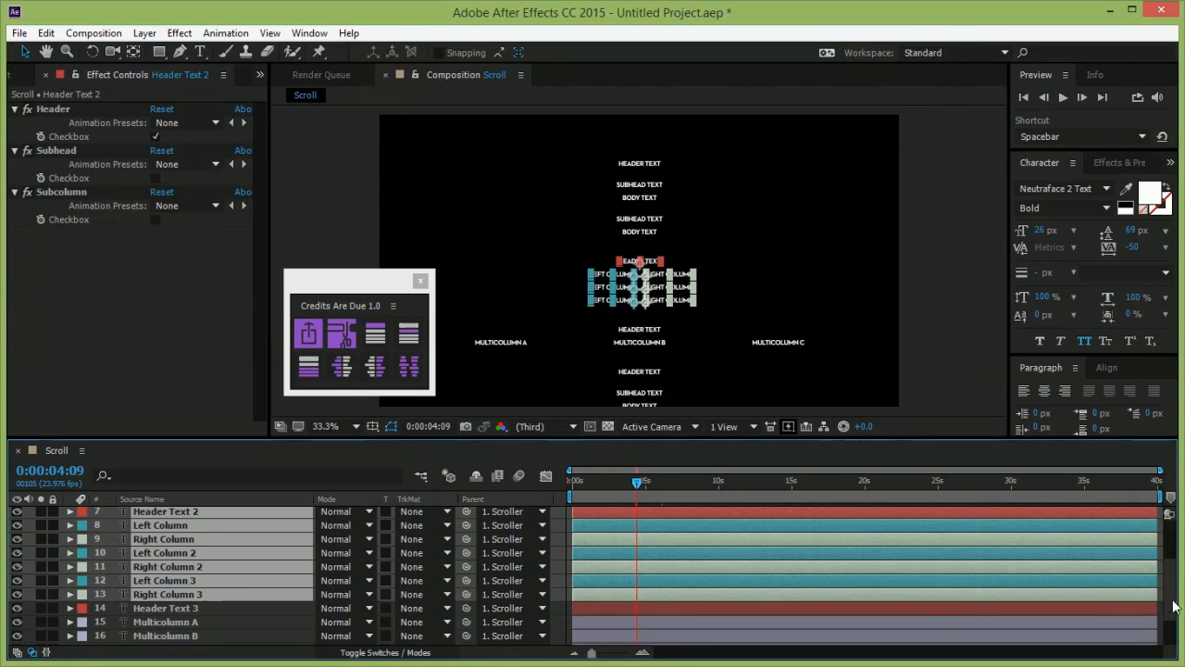
scroll("down", 3)
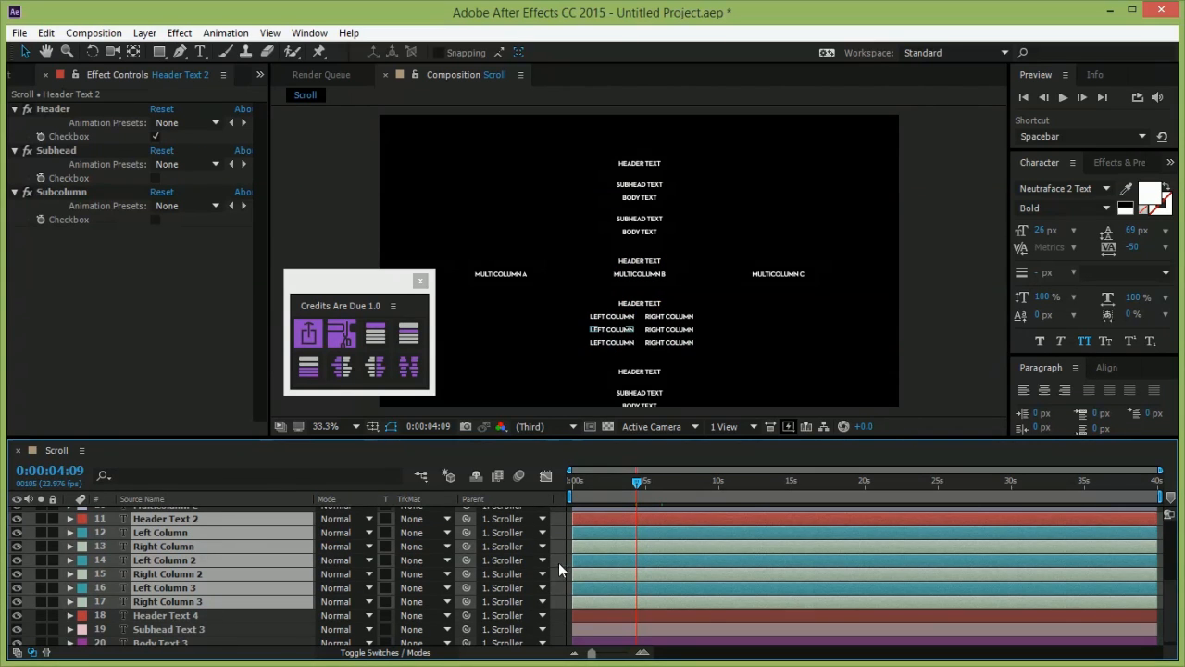
- Add hector-green.jpg under the second header, scaled to 37%
left_click(31, 74)
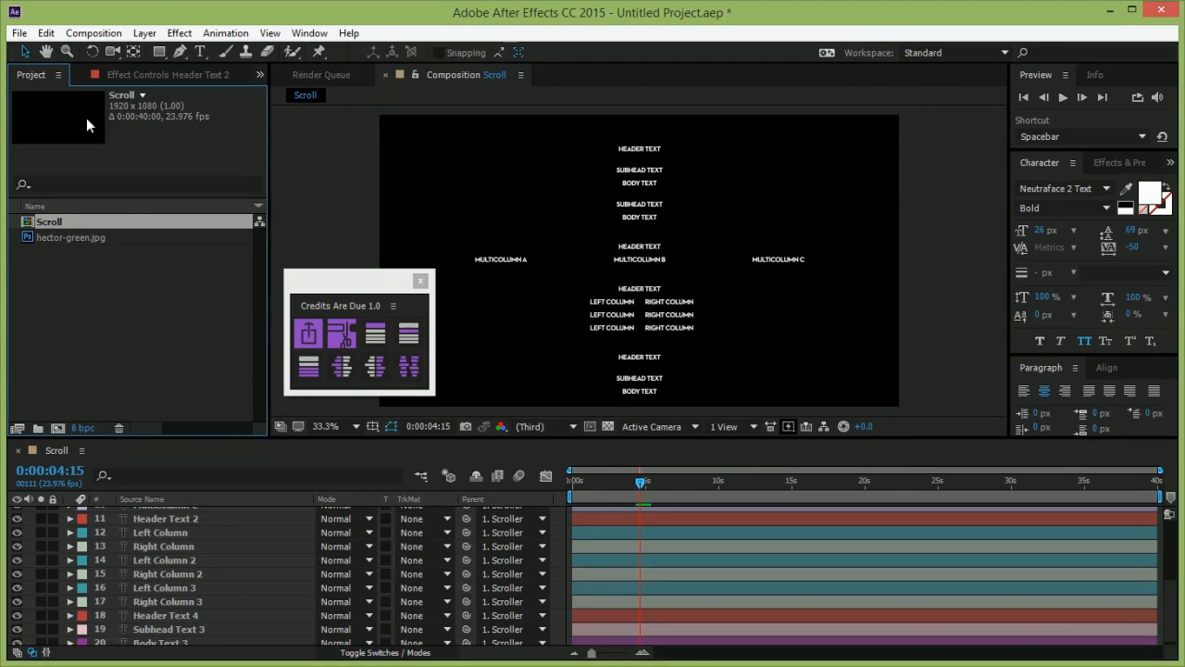
left_click(74, 237)
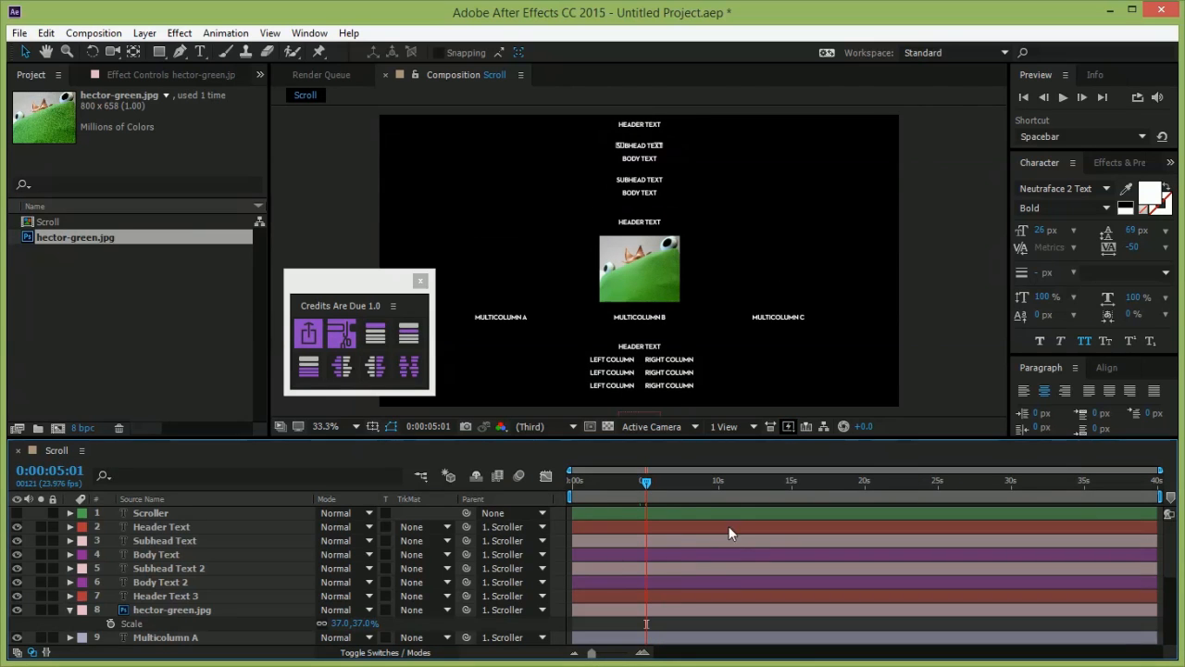
mouse_move(657, 600)
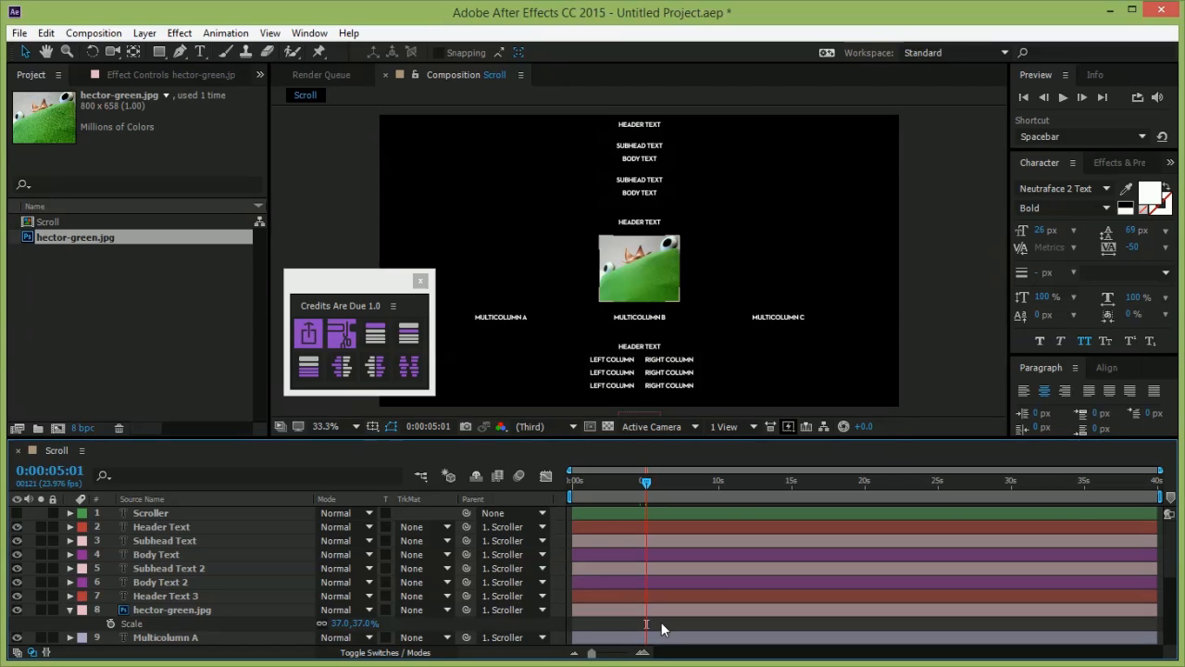
mouse_move(634, 493)
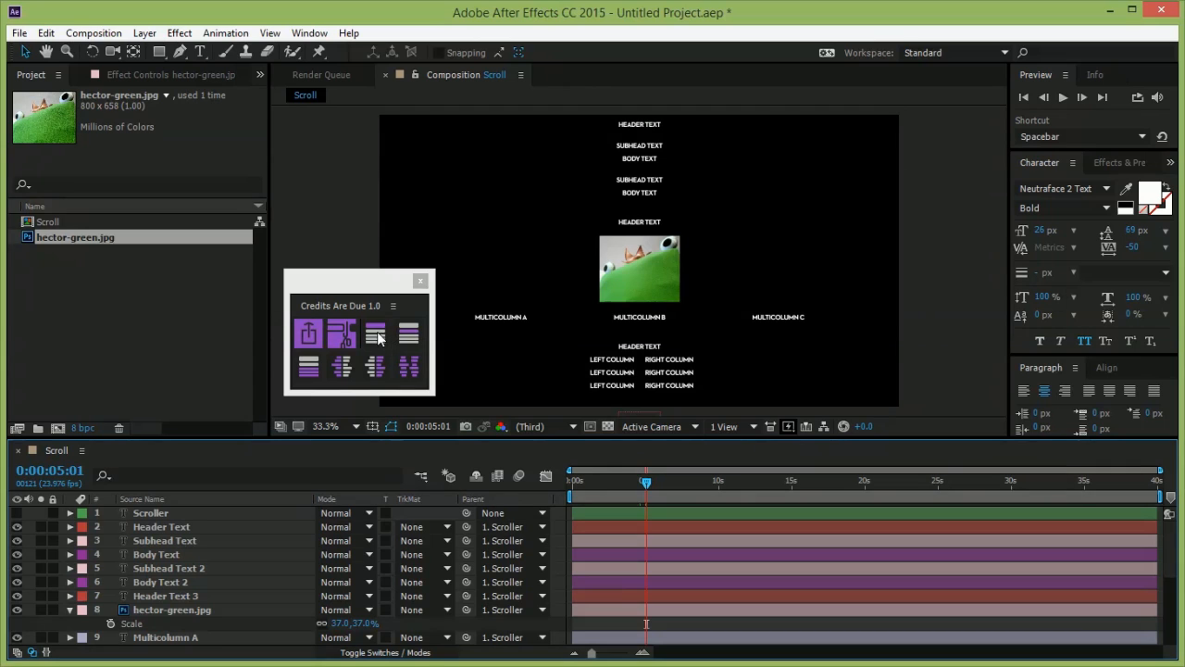
- Select all header layers and set their font size to 48 px
left_click(160, 526)
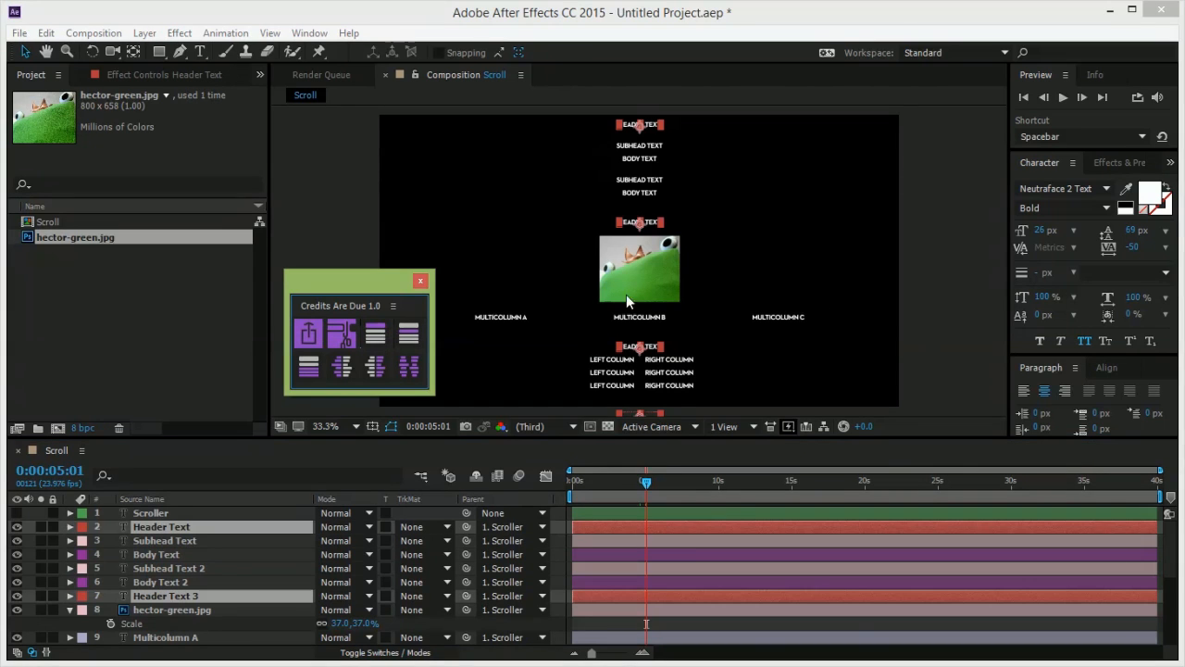
left_click(1047, 229)
type("48")
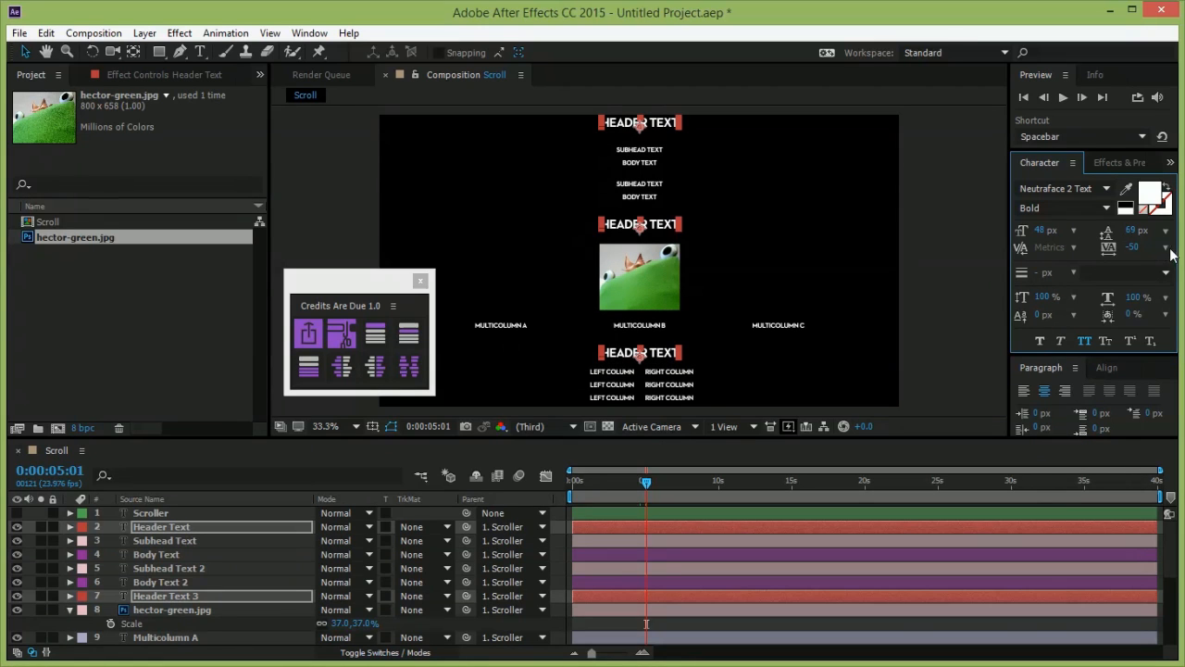
left_click(1166, 247)
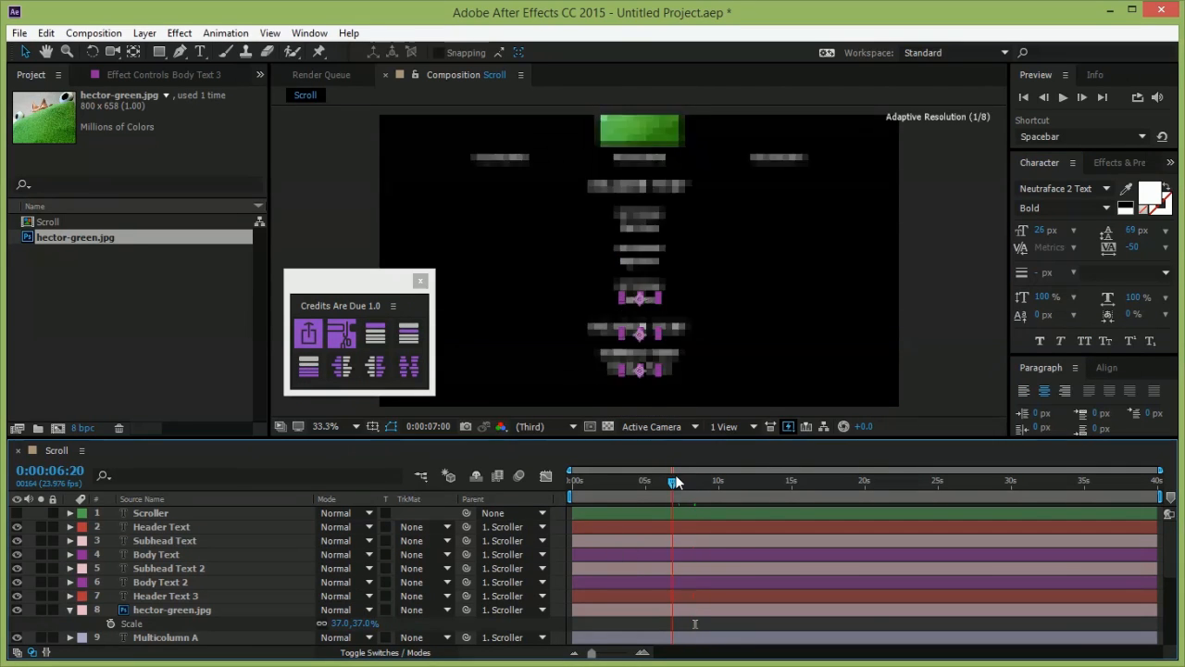
left_click_drag(674, 481, 676, 481)
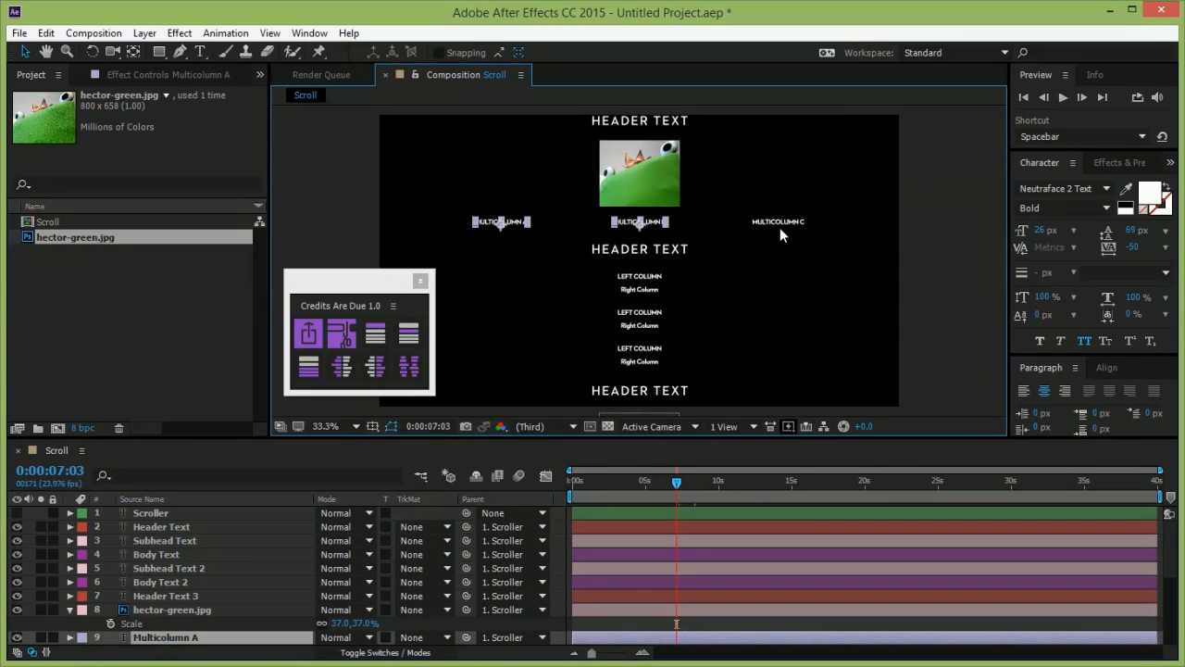
left_click(778, 221)
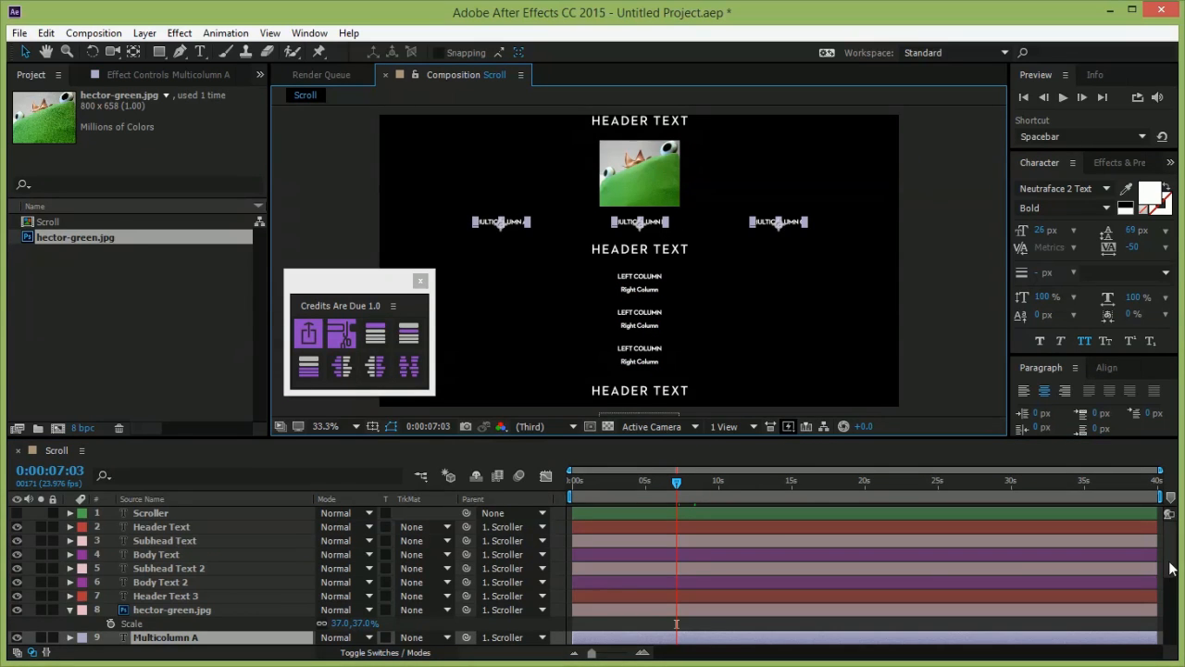
scroll("down", 3)
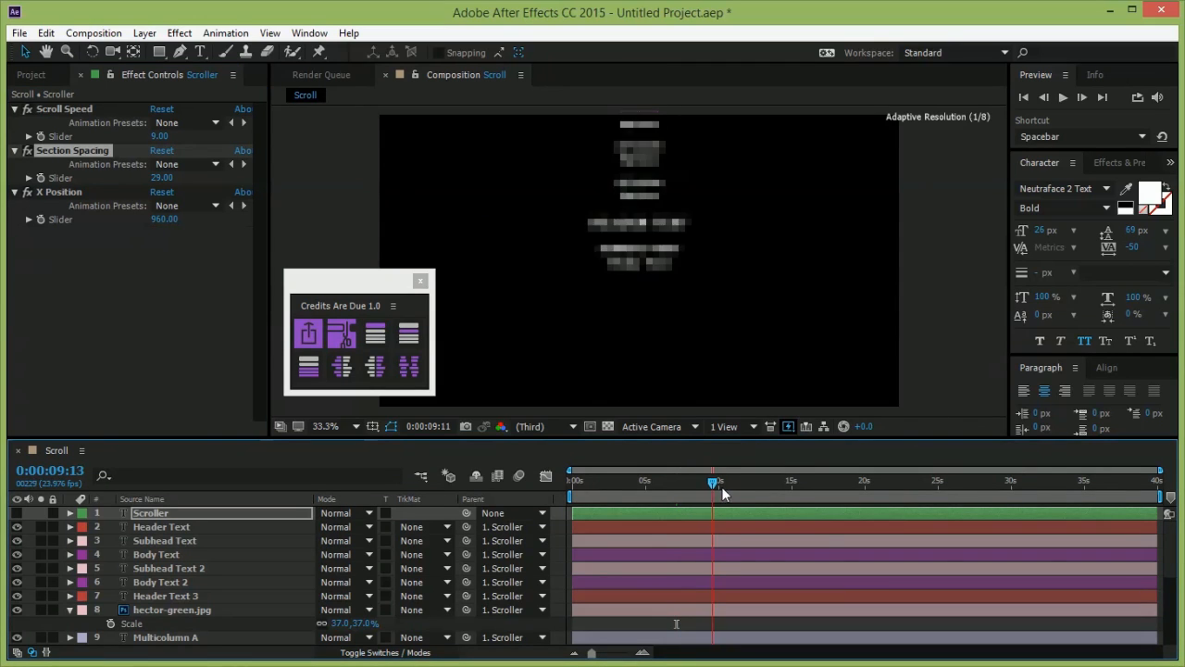
- Scrub the timeline to preview the credits scrolling upward
left_click_drag(714, 480, 718, 480)
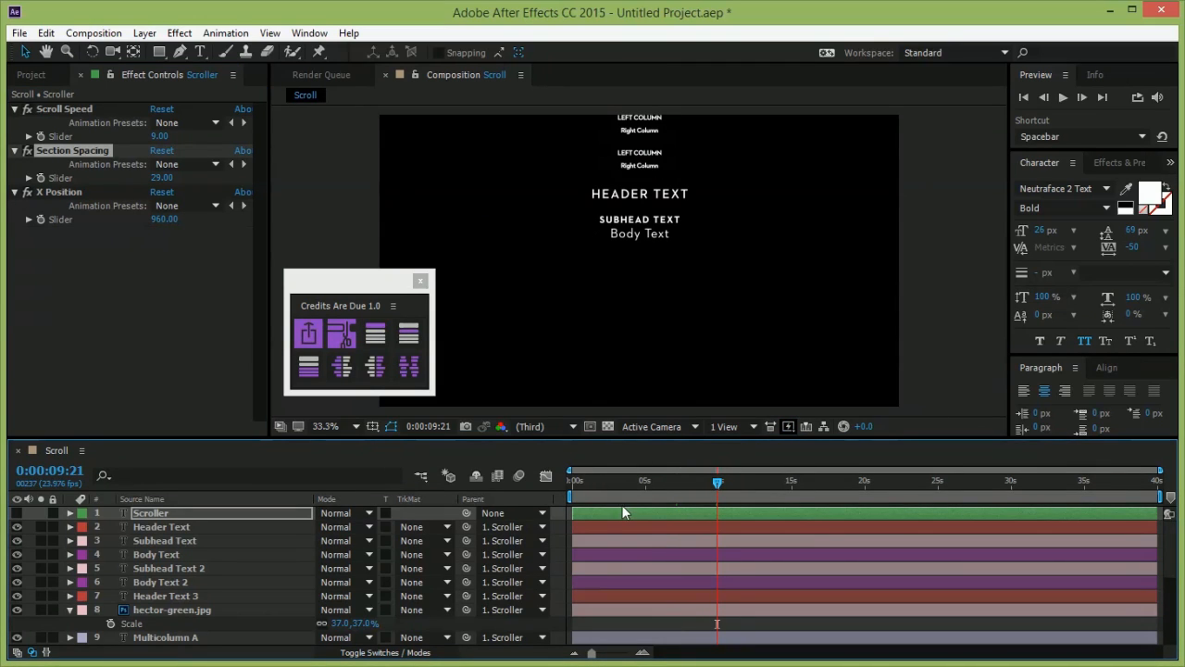